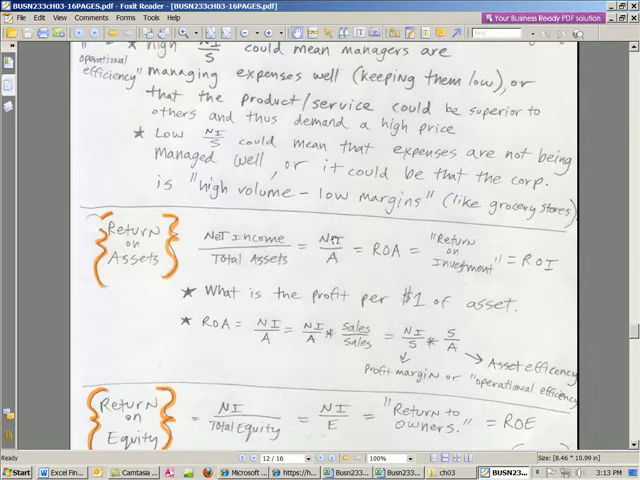
Scroll page 12 past the Return on Assets formulas to the Return on Equity breakdown line.
scroll("down", 3)
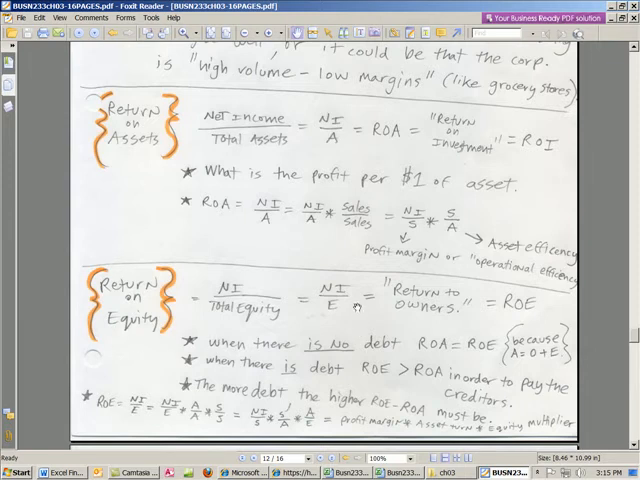
scroll("down", 3)
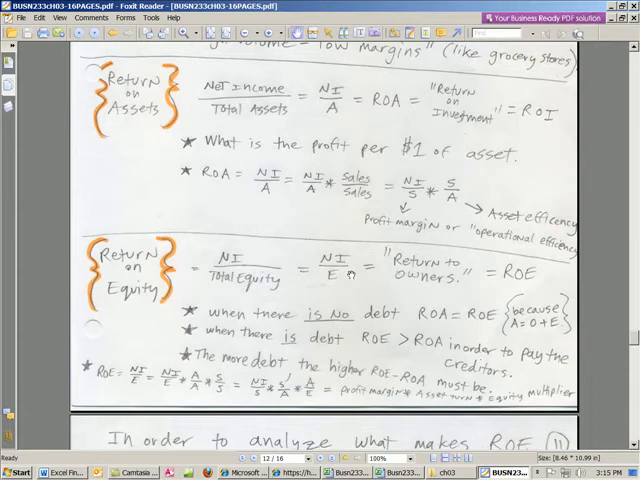
Scroll to page 13 showing ROE = NI/S × S/A × A/E breakdowns.
scroll("down", 3)
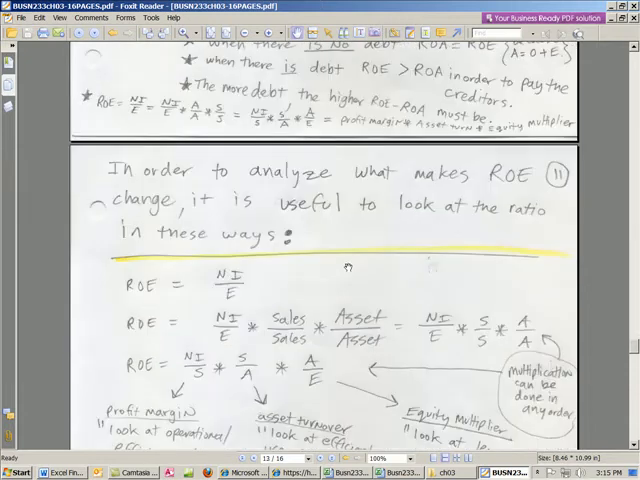
scroll("down", 3)
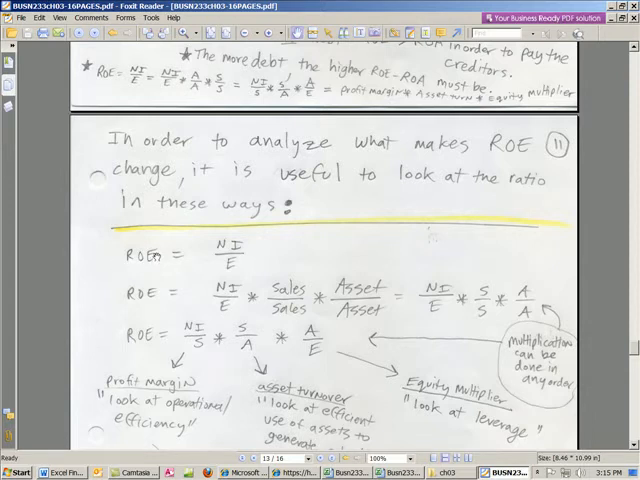
scroll("down", 3)
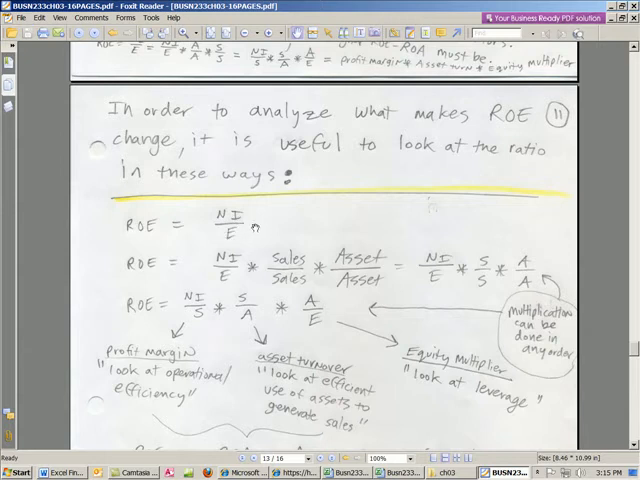
mouse_move(335, 222)
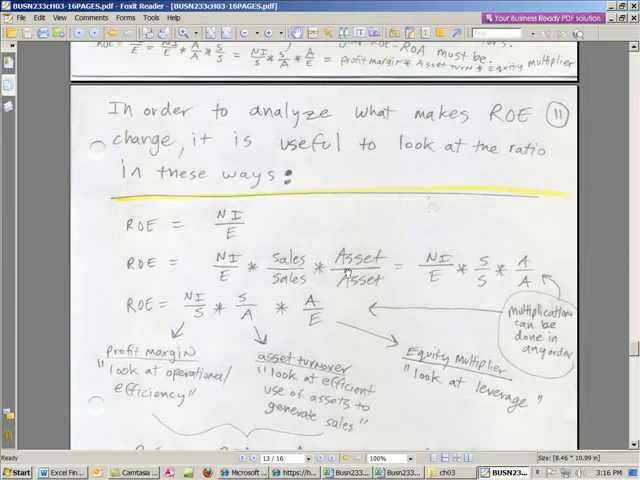
scroll("down", 3)
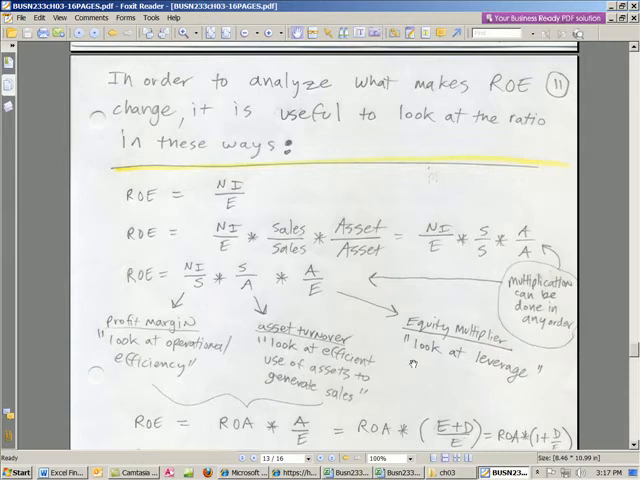
mouse_move(475, 368)
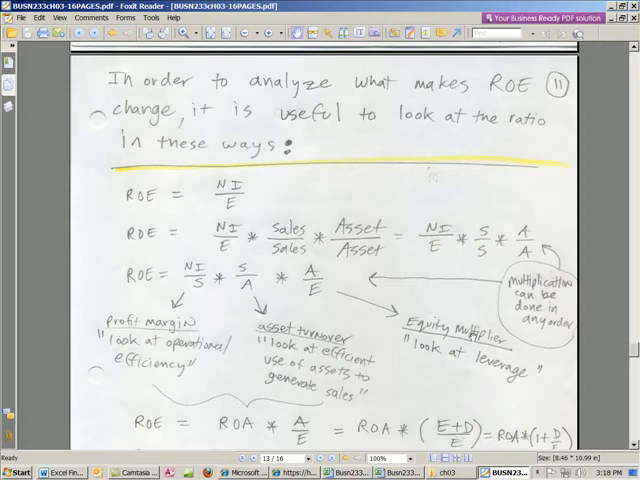
Scroll to ROE = ROA × (1 + D/E) and the Example heading's 1998/1999 table.
scroll("down", 3)
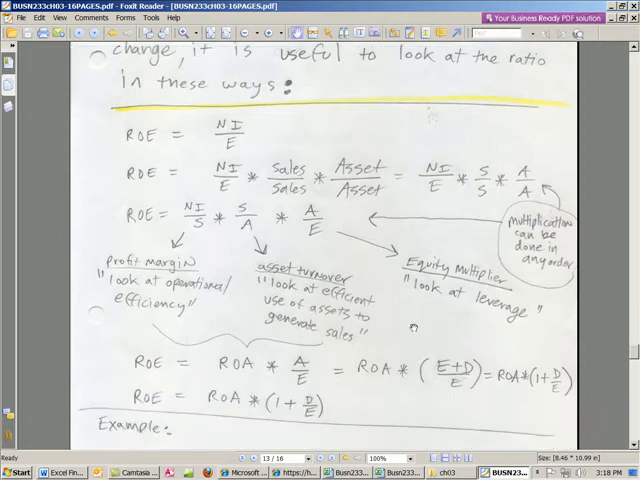
scroll("down", 3)
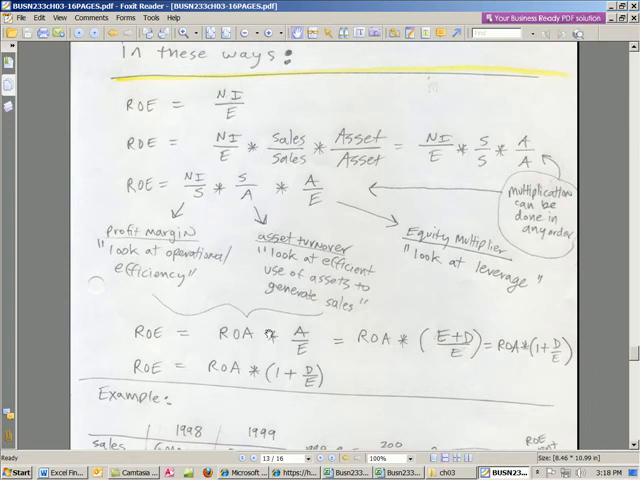
Scroll through the Example table of 1998 and 1999 sales and net income.
scroll("down", 3)
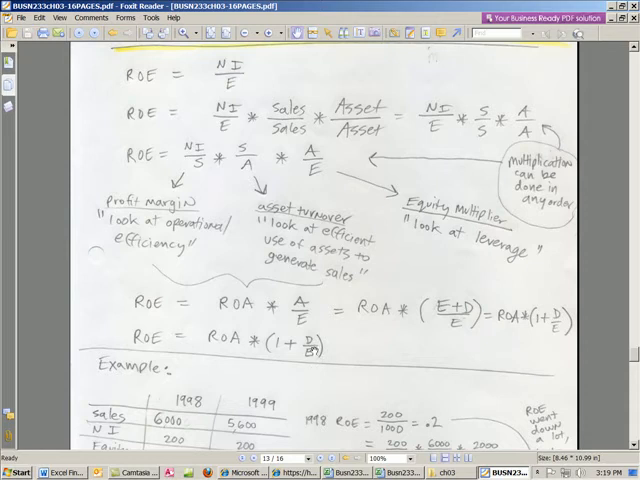
scroll("down", 3)
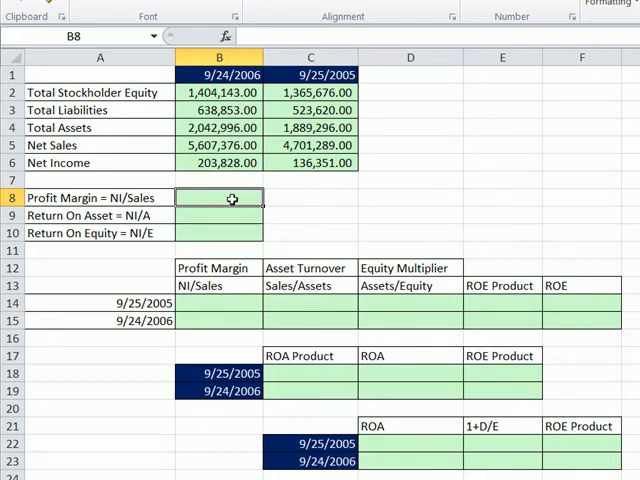
mouse_move(85, 218)
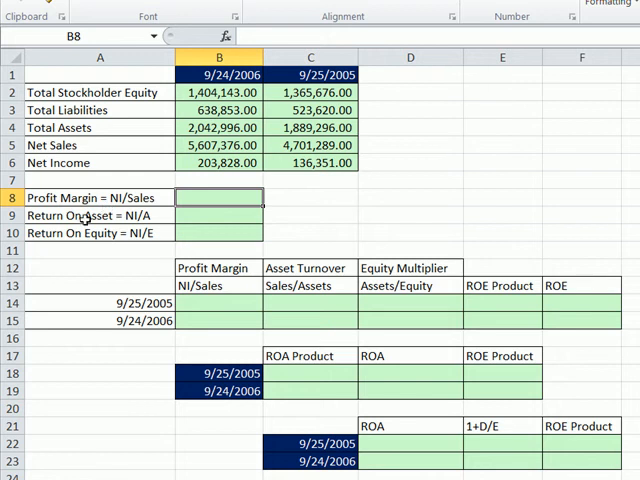
Begin the B8 profit margin formula referencing 2006 Net Income in B6.
type("=")
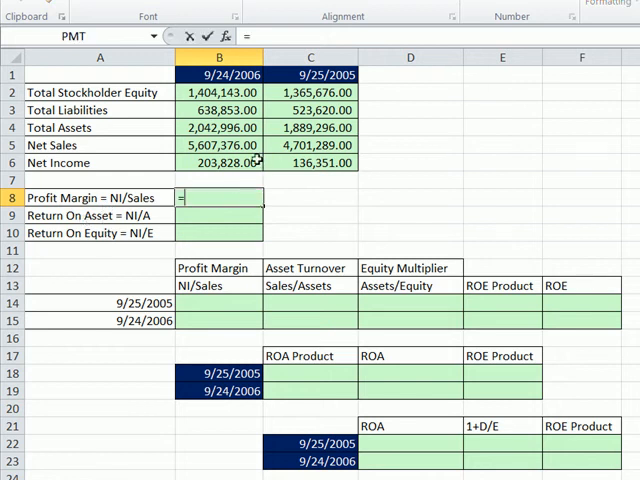
mouse_move(306, 233)
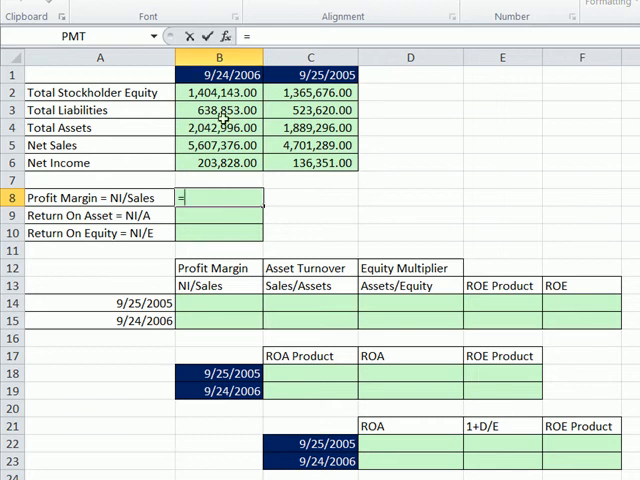
mouse_move(211, 199)
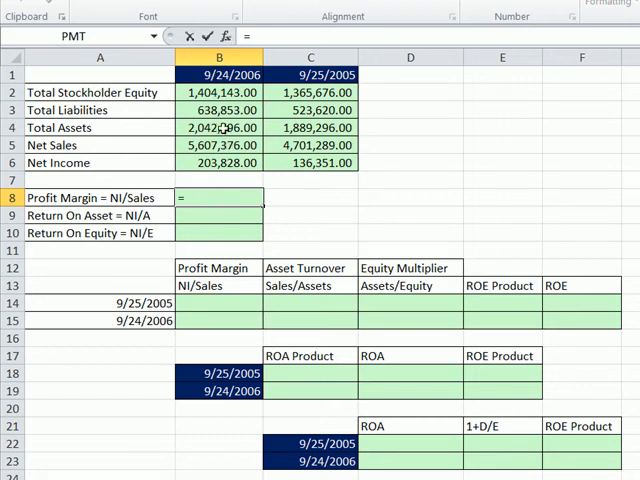
left_click(220, 162)
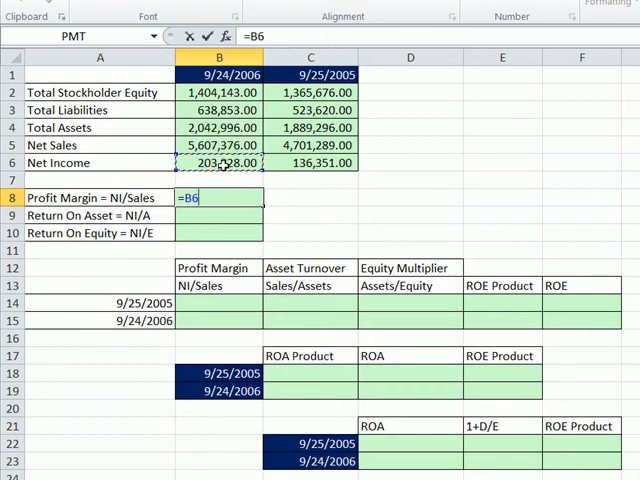
type("/")
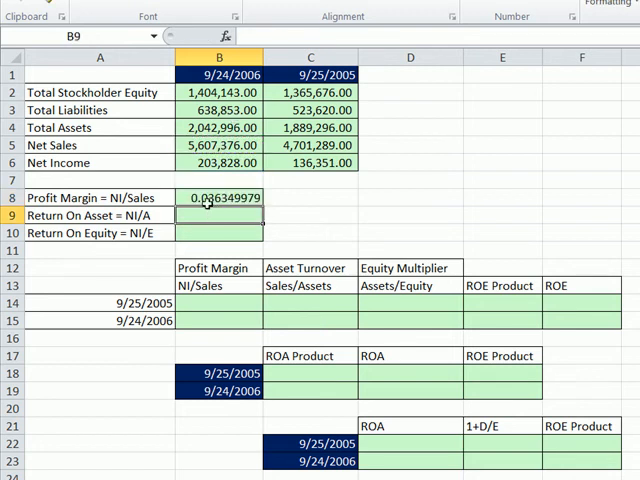
mouse_move(205, 213)
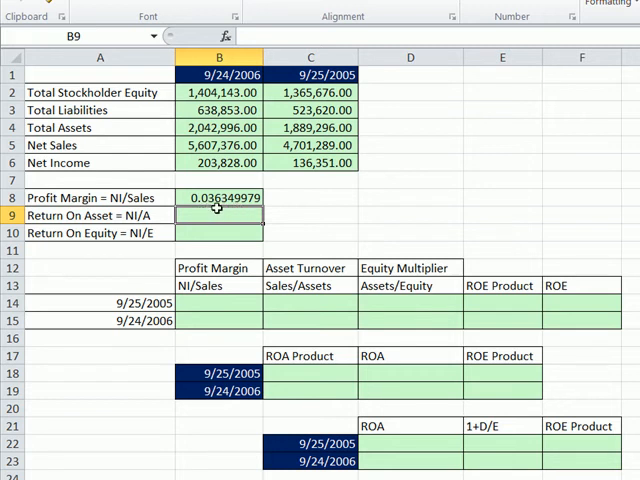
mouse_move(249, 234)
type("=B6/")
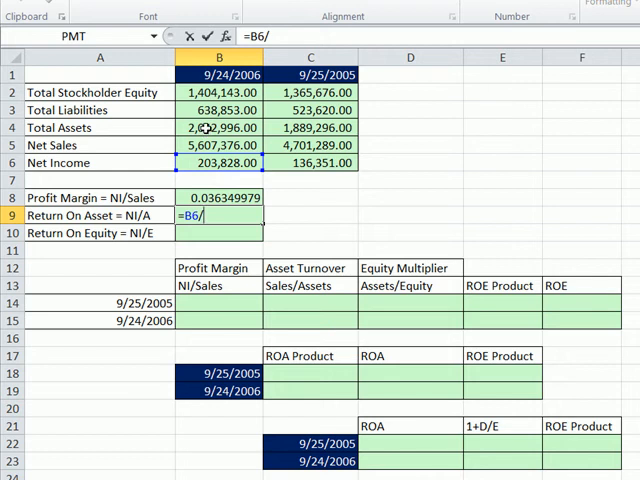
left_click(219, 128)
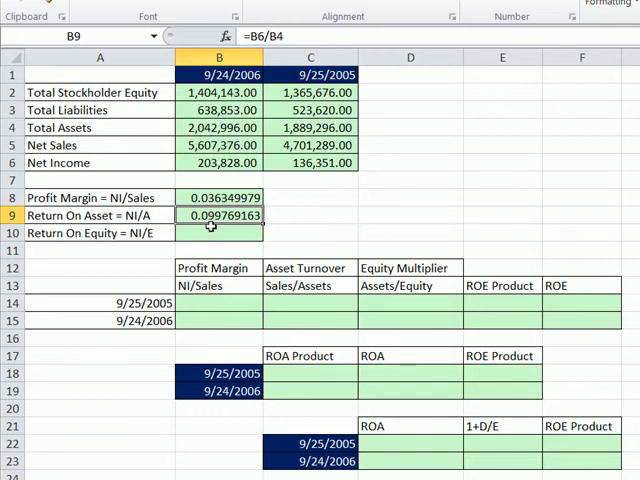
left_click(219, 197)
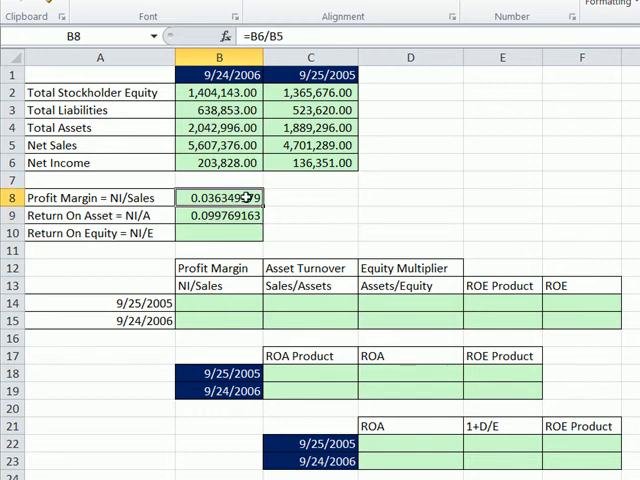
left_click(217, 233)
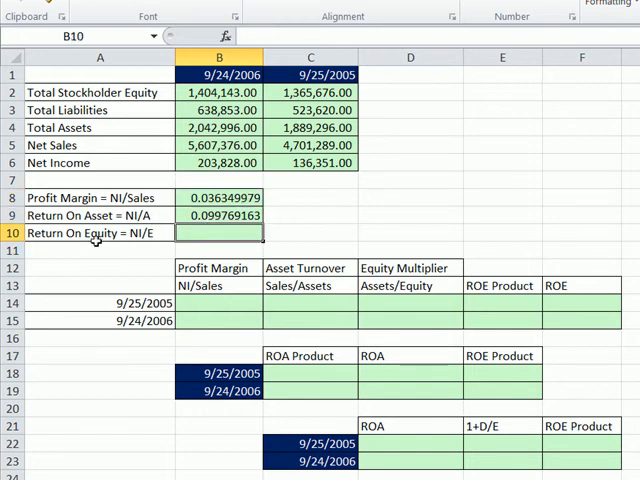
type("=B6")
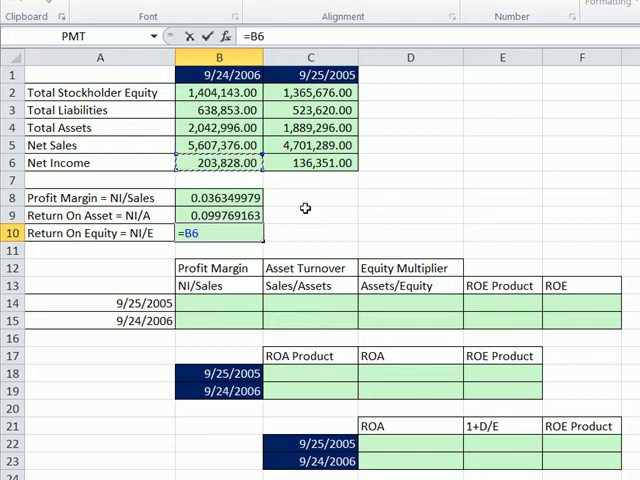
type("/B2")
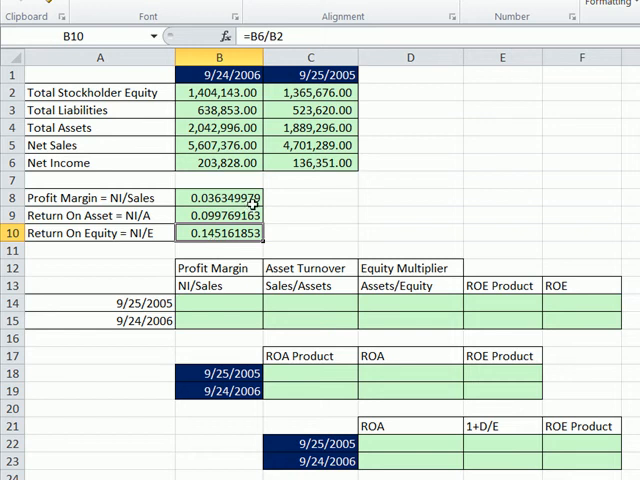
left_click(219, 197)
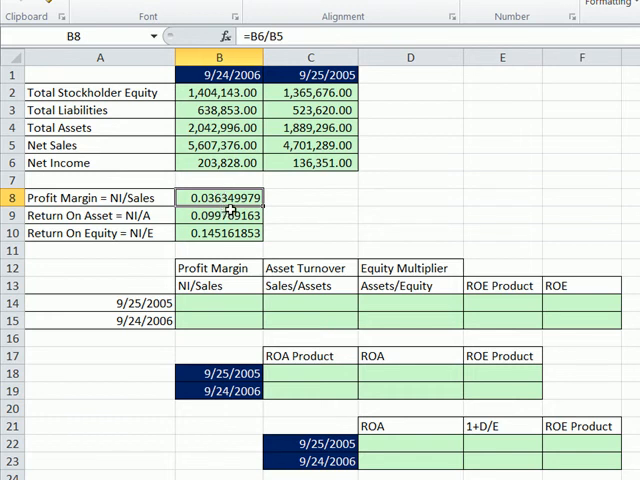
left_click(220, 214)
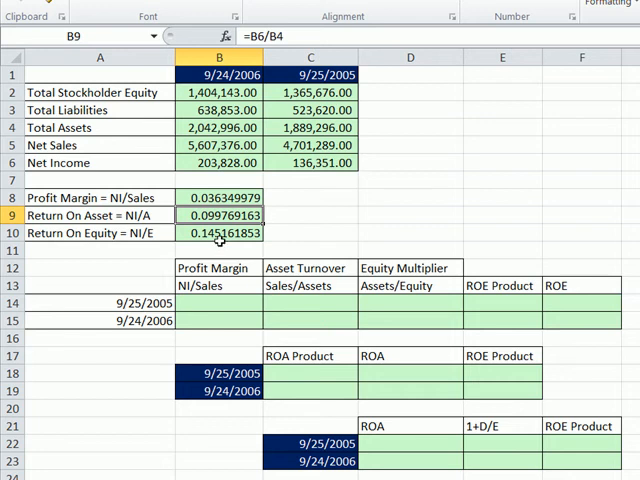
mouse_move(221, 239)
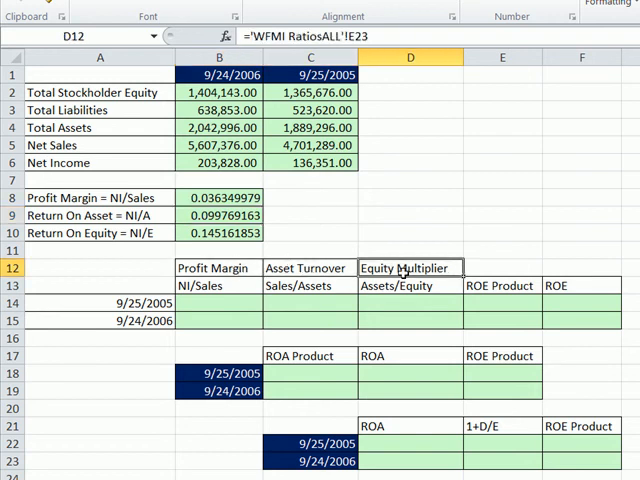
mouse_move(413, 313)
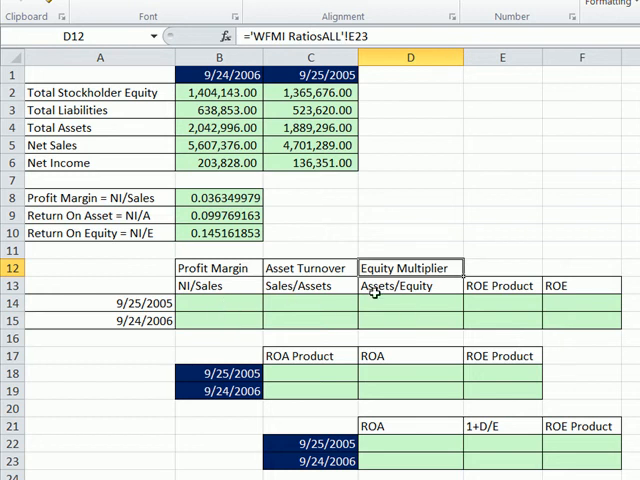
mouse_move(515, 328)
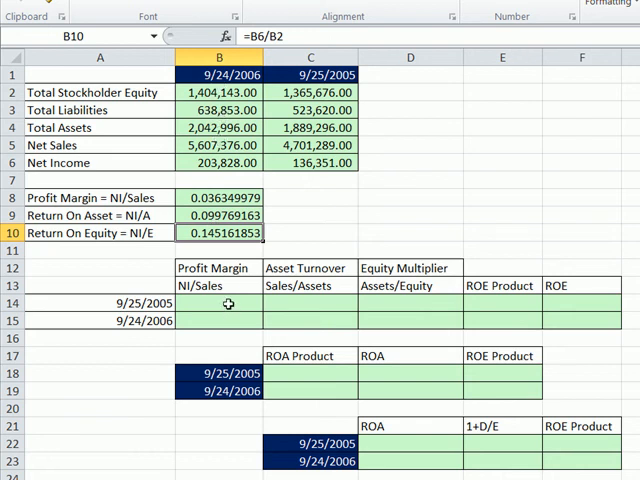
Enter profit margins =C6/C5 (0.0290) for 2005 and =B6/B5 (0.0363) for 2006.
left_click(218, 304)
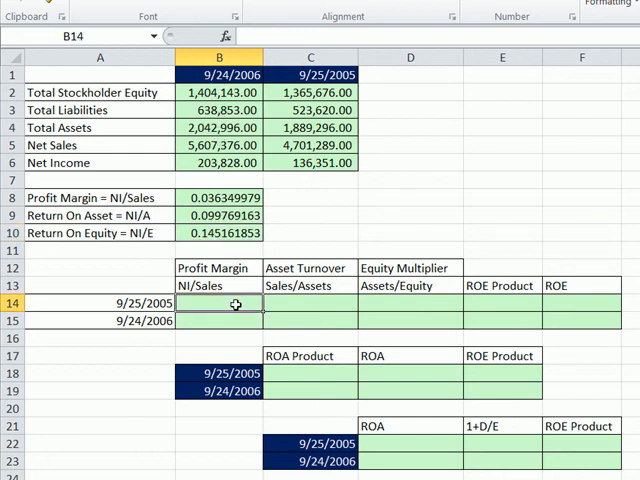
type("=C6/")
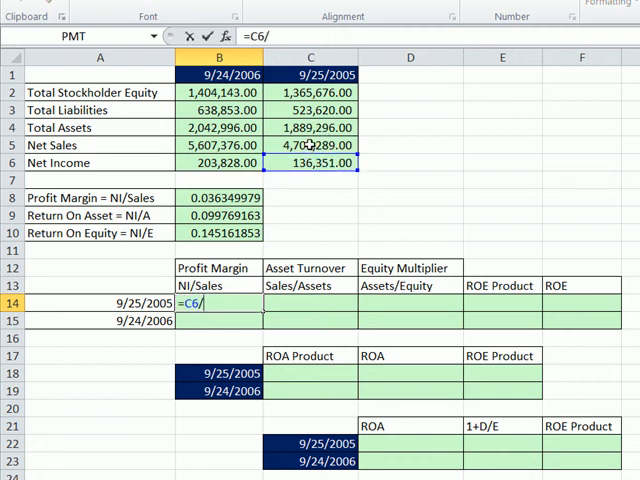
left_click(311, 145)
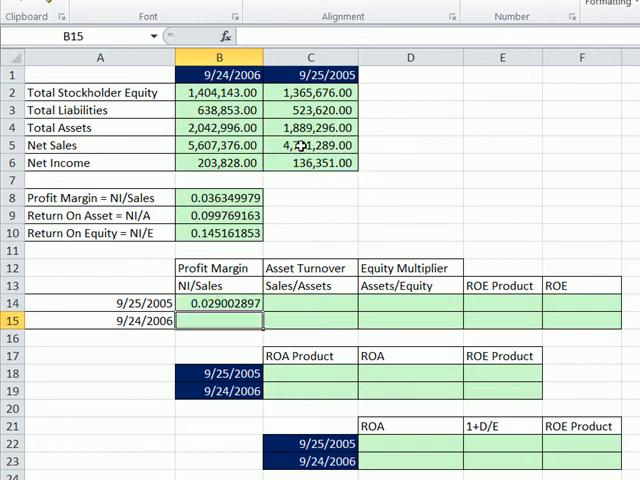
type("=")
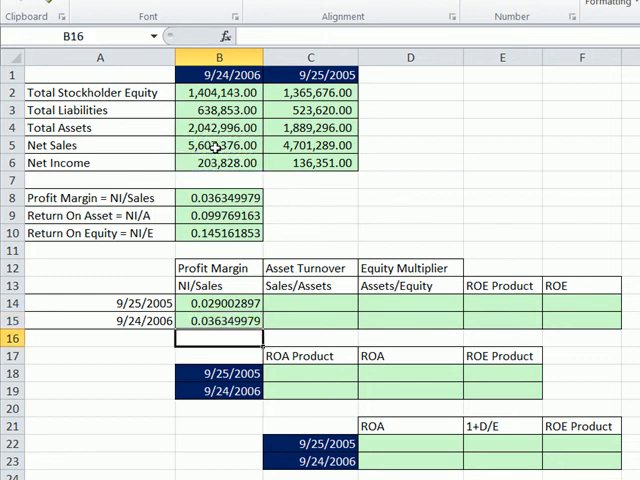
left_click(220, 303)
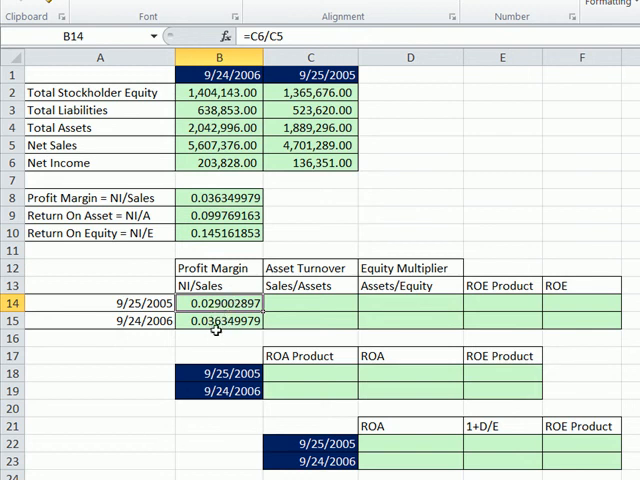
mouse_move(216, 330)
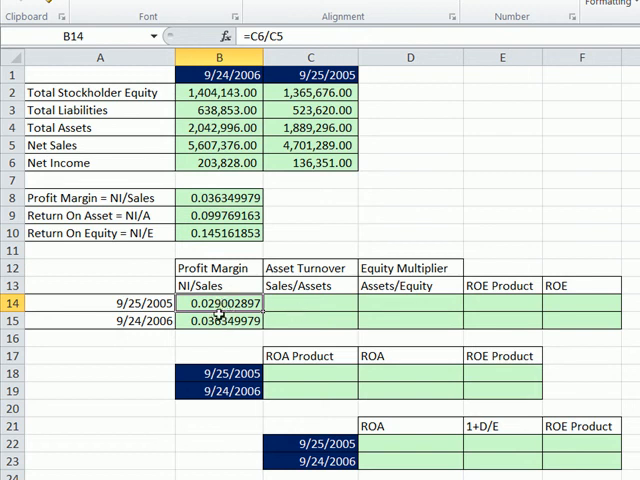
Enter asset turnover =C5/C4 for 2005, correcting a wrong reference, and =B5/B4 for 2006.
left_click(311, 302)
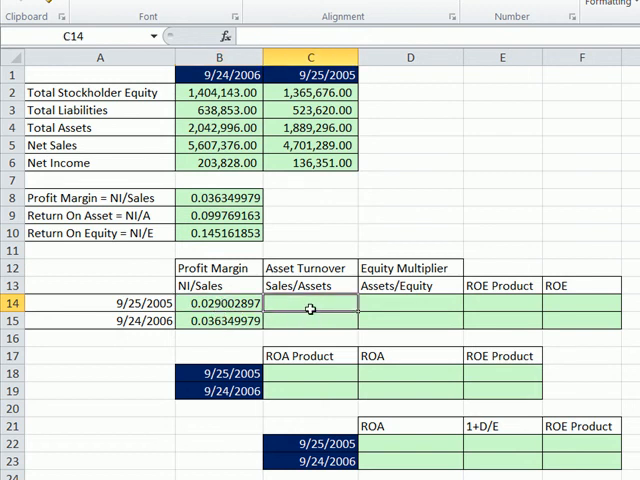
type("=")
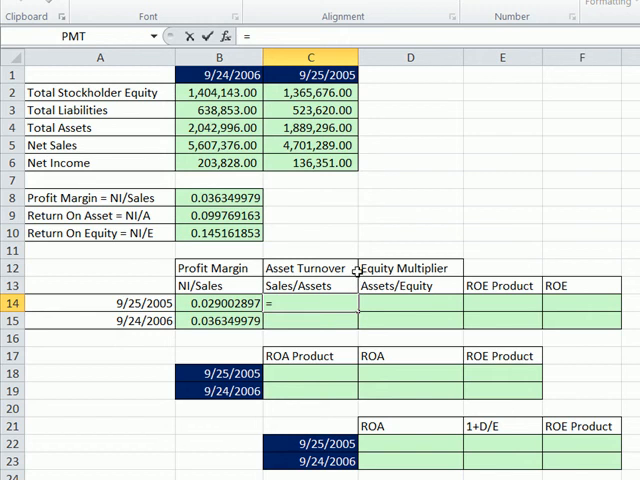
left_click(310, 163)
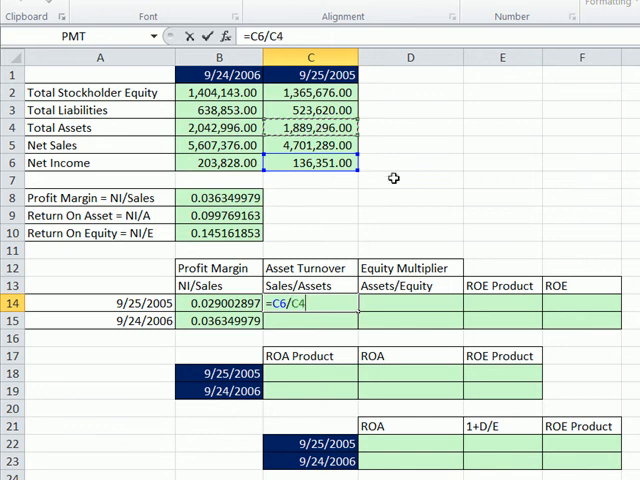
key("Enter")
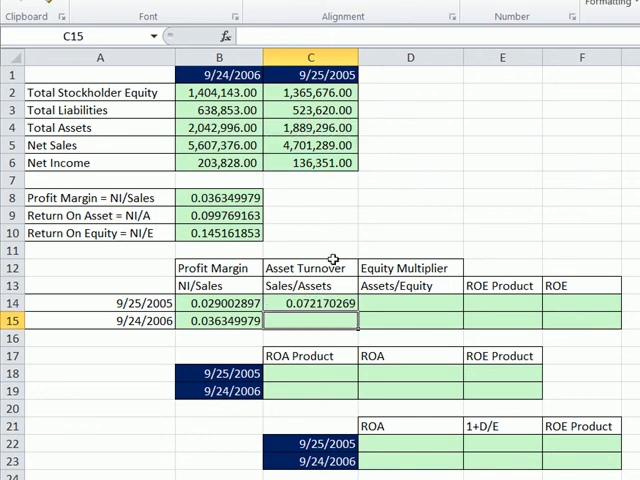
left_click(310, 303)
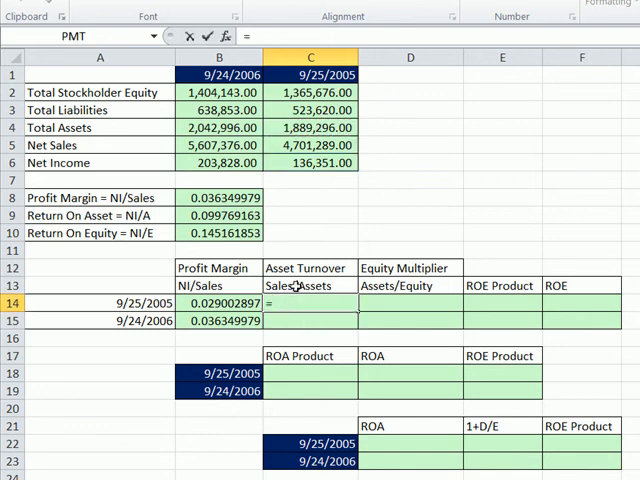
left_click(311, 144)
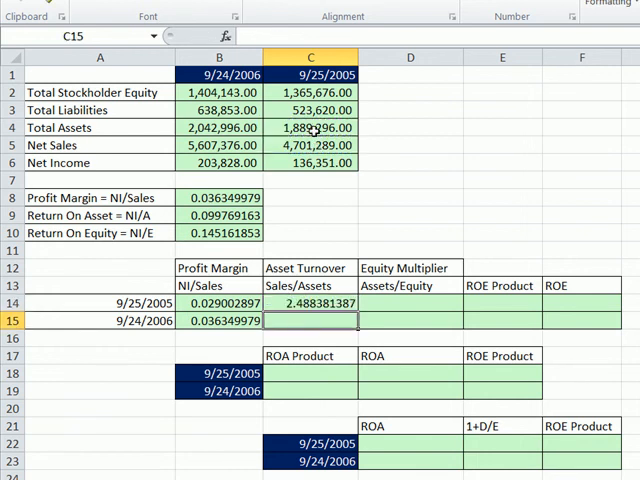
type("=B5")
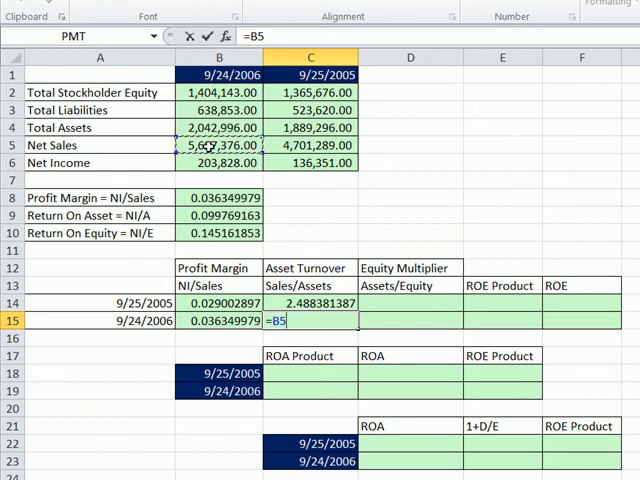
type("/")
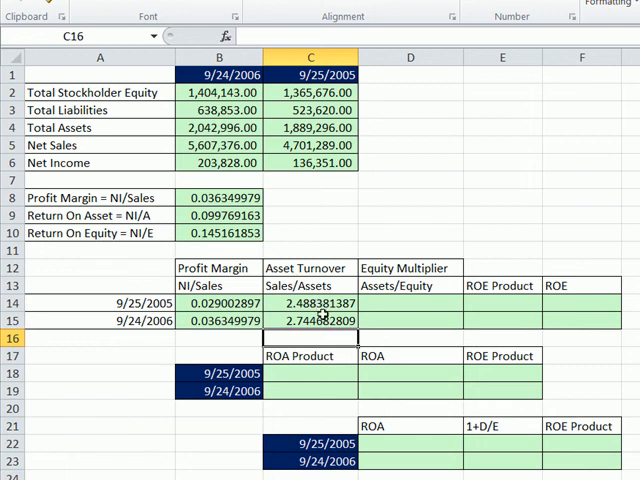
mouse_move(399, 309)
type("=")
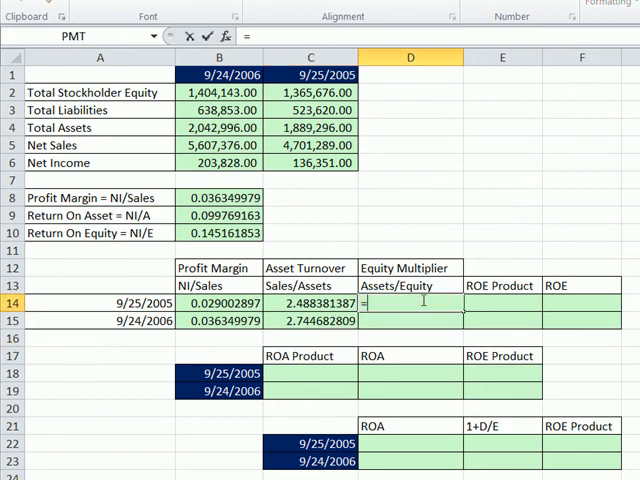
Enter equity multipliers =C4/C2 (1.3834) for 2005 and =B4/B2 (1.4550) for 2006.
left_click(311, 127)
type("=")
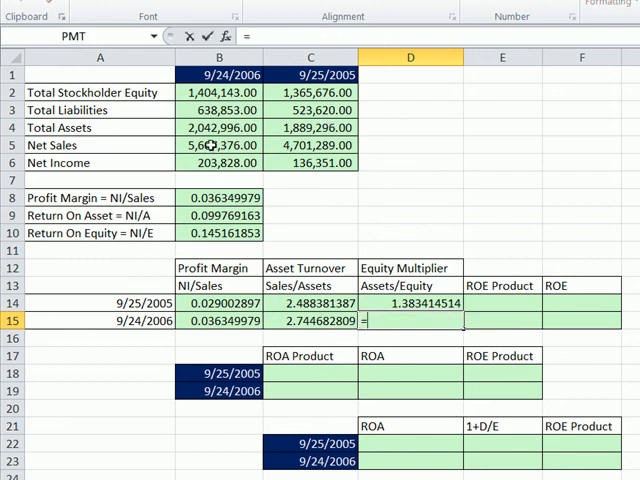
left_click(220, 127)
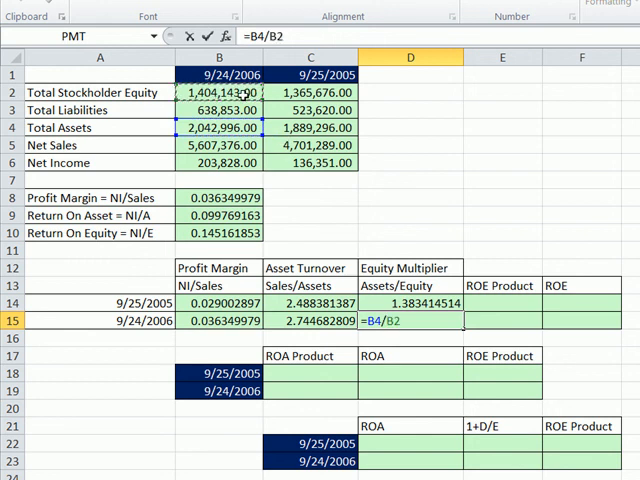
key("enter")
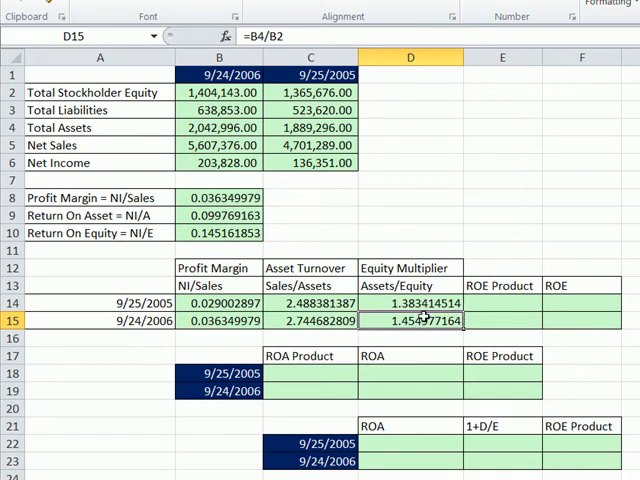
left_click(501, 302)
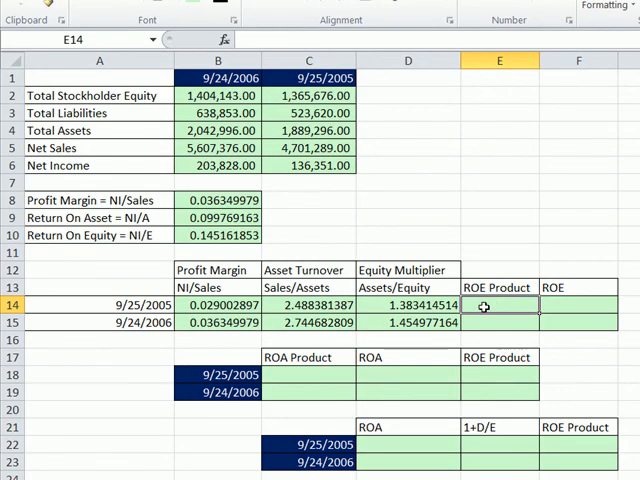
type("=pro")
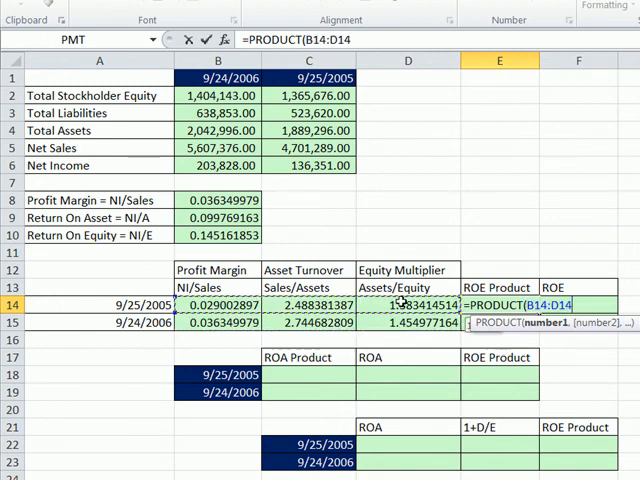
Complete =PRODUCT(B14:D14) ROE in E14:E15 and 2005 ROE =C6/C2 in C10.
key("Enter")
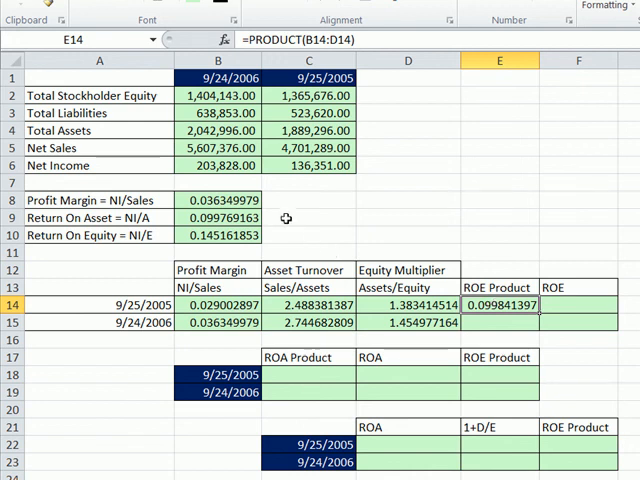
left_click(298, 234)
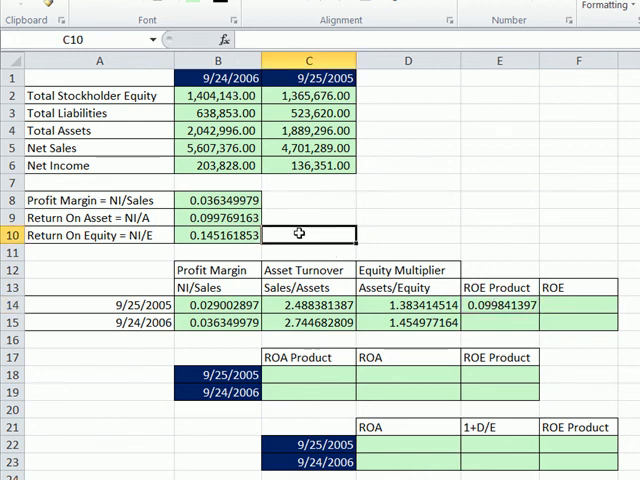
left_click(309, 166)
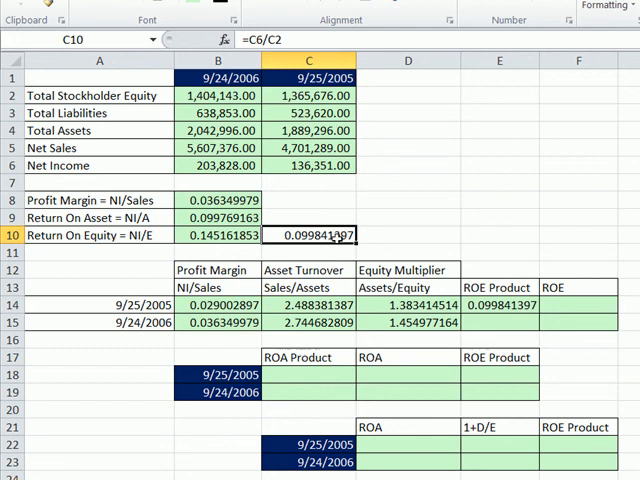
left_click(498, 305)
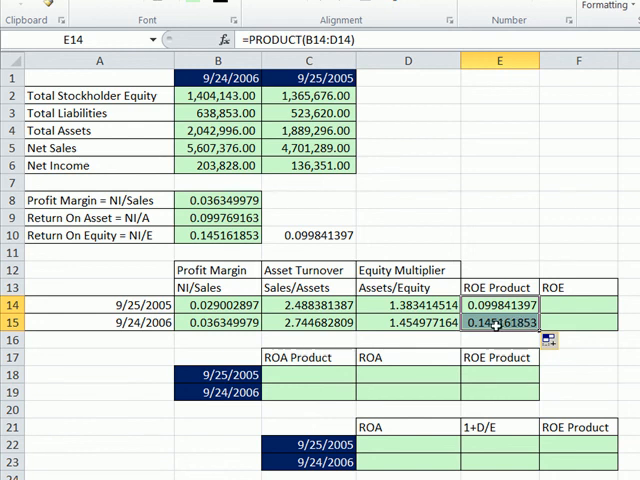
left_click(498, 322)
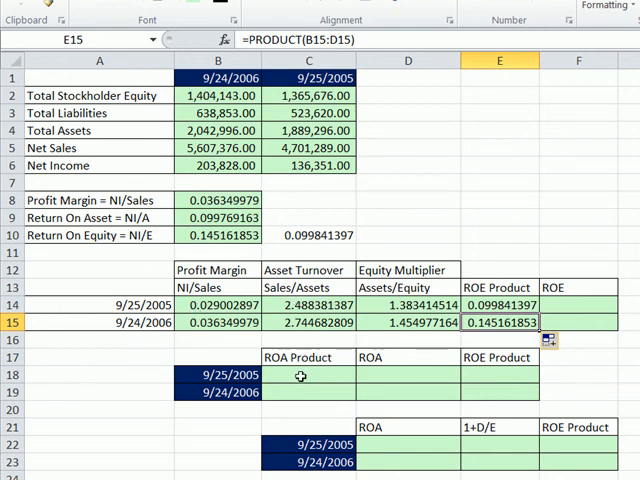
Copy the B8:B9 profit margin and ROA formulas right into C8:C9.
left_click(300, 375)
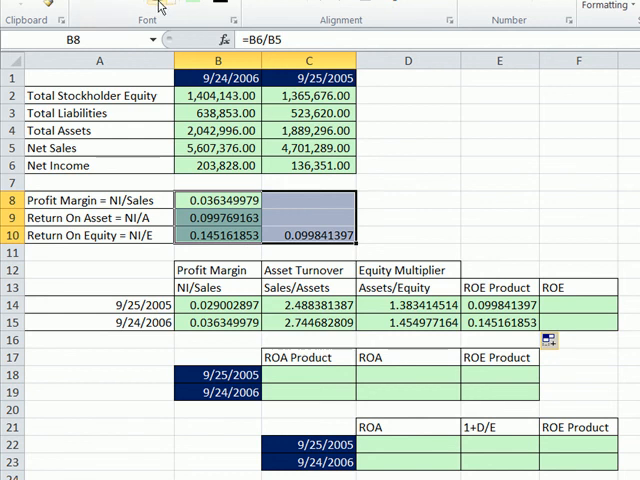
left_click(298, 217)
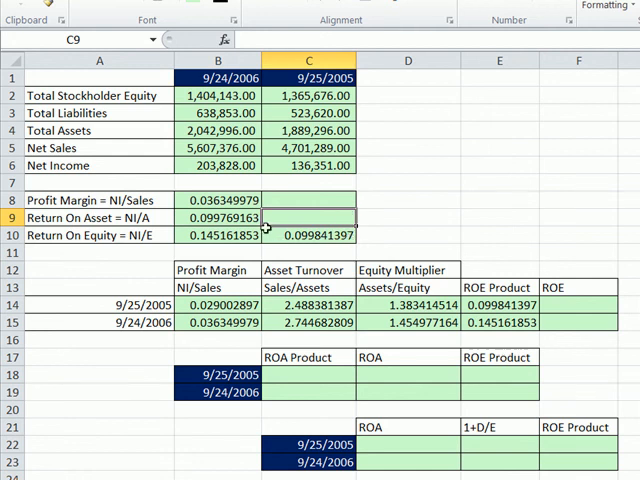
left_click(219, 218)
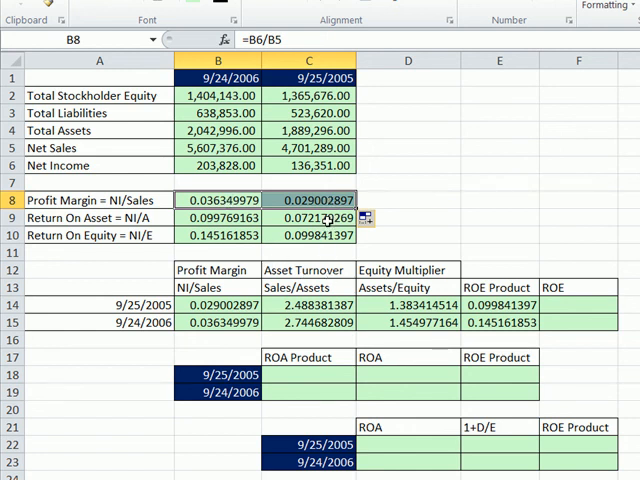
Enter the 2005 ROA product in C18 as =B14 times the 2005 asset turnover.
left_click(309, 374)
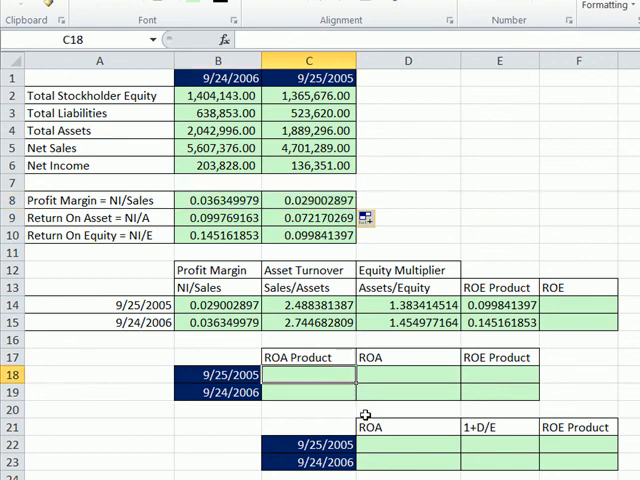
type("=B14")
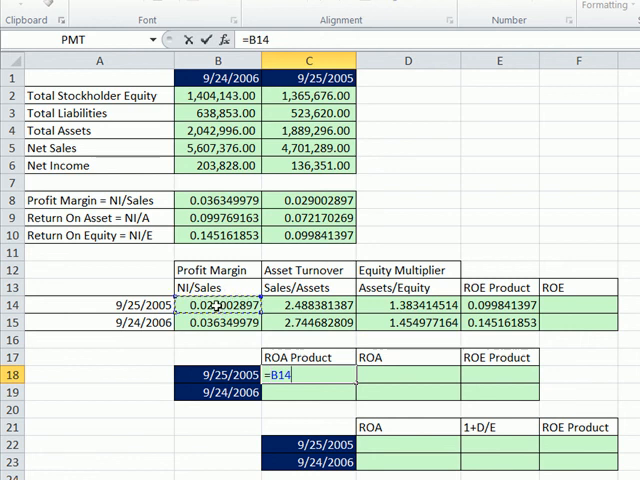
type("*")
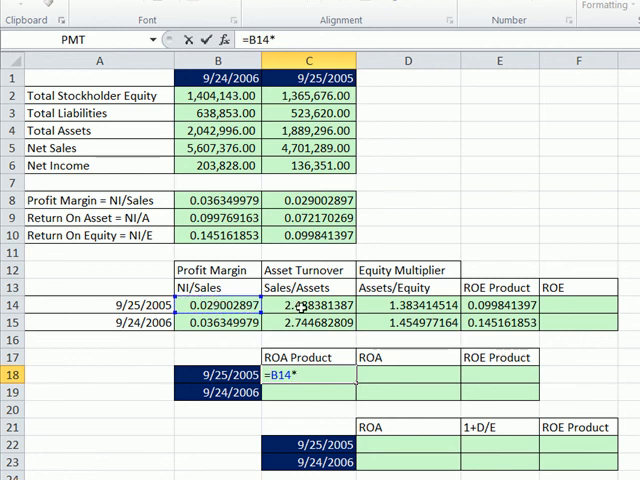
left_click(302, 315)
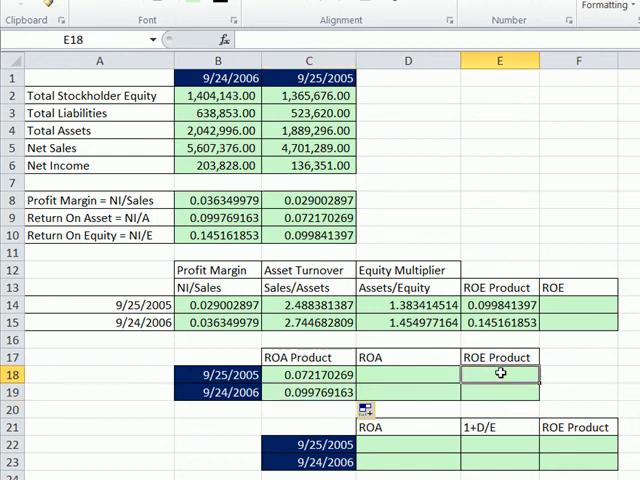
Link the check table's ROA to C18 and build 1+D/E from total liabilities.
left_click(407, 443)
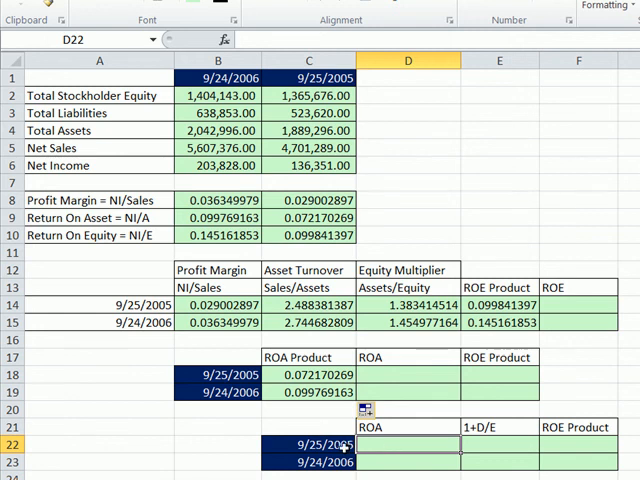
mouse_move(390, 443)
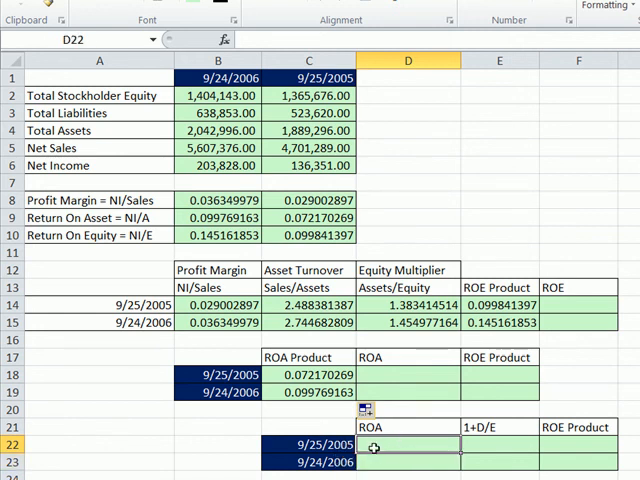
type("=C18")
left_click(500, 444)
type("=1")
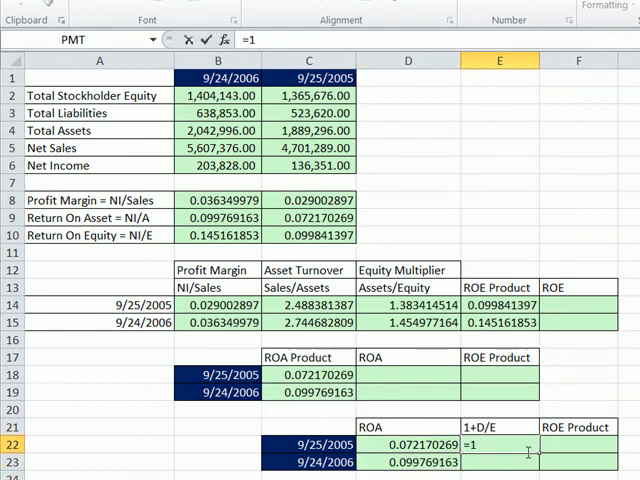
type("+")
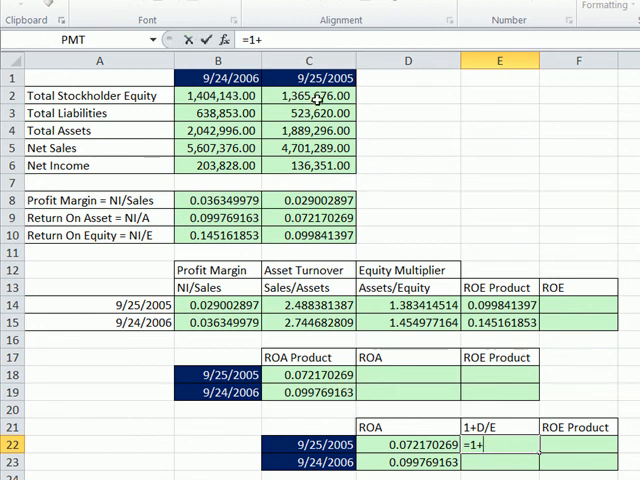
left_click(313, 113)
type("=1")
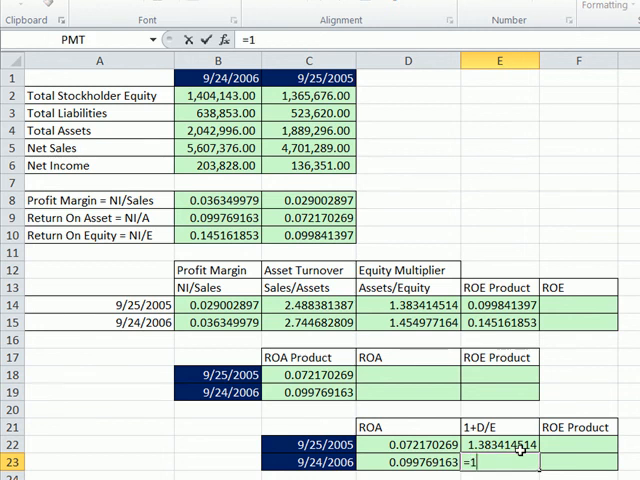
type("+")
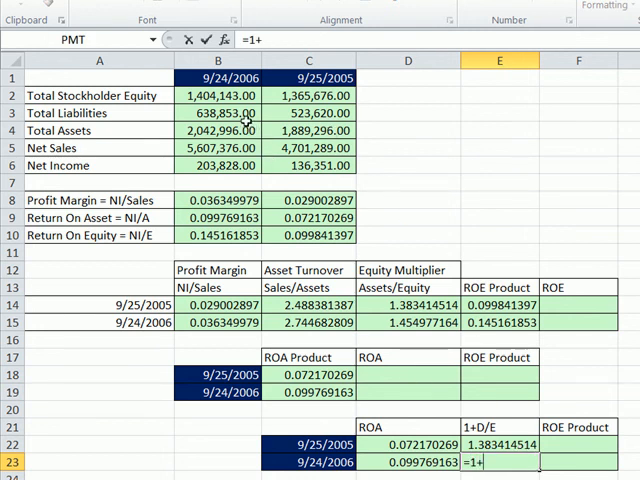
left_click(218, 113)
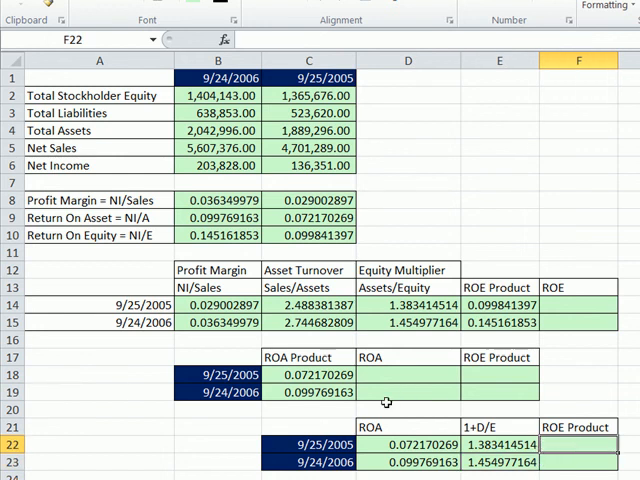
mouse_move(476, 408)
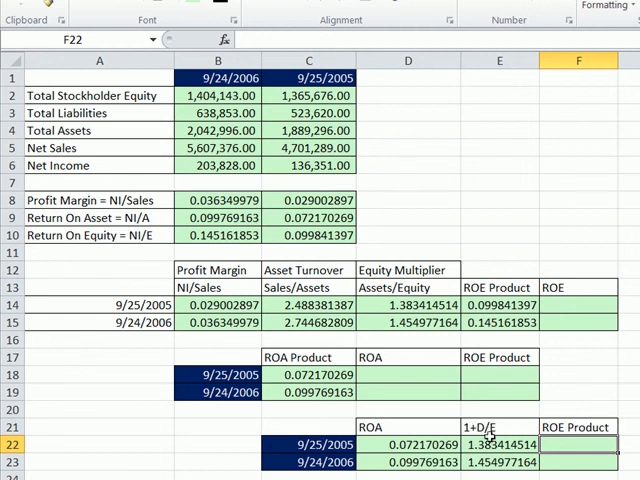
mouse_move(505, 428)
type("=D22*E22")
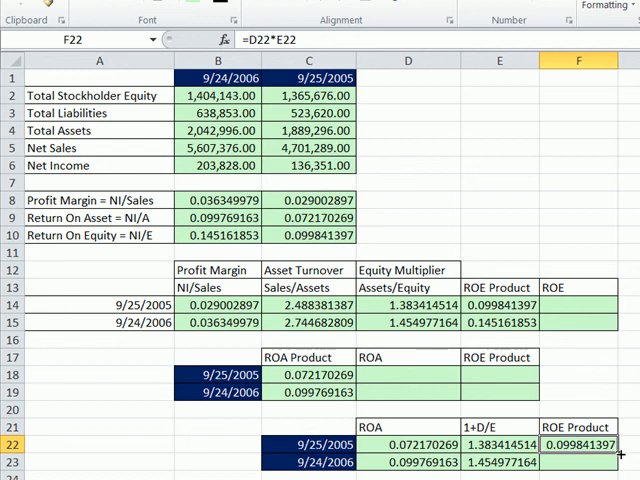
Fill the ROA × (1+D/E) formula down to 2006, giving ROE 0.1452.
left_click(577, 462)
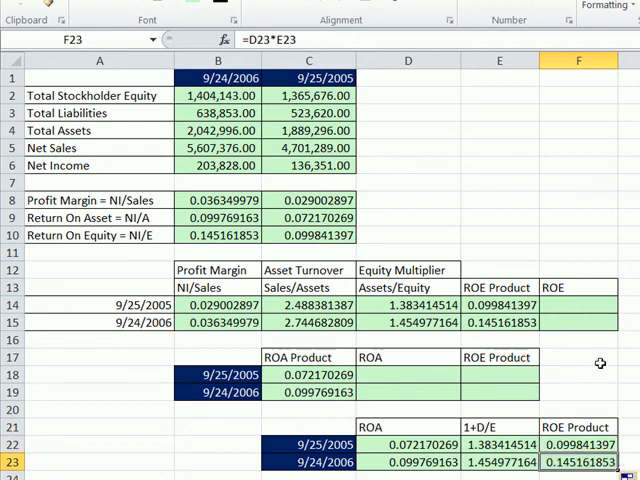
mouse_move(615, 470)
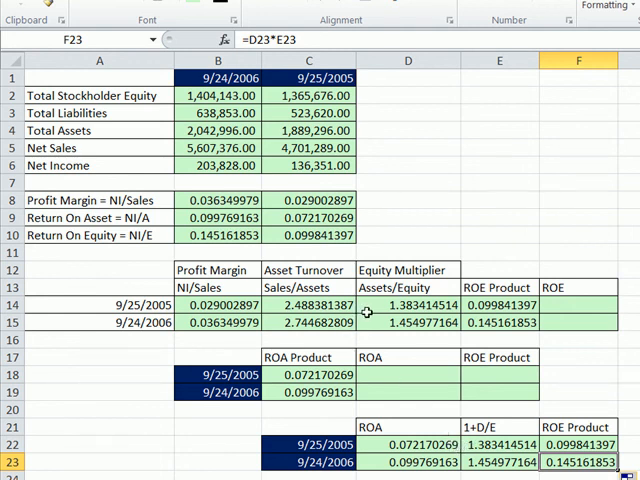
mouse_move(368, 313)
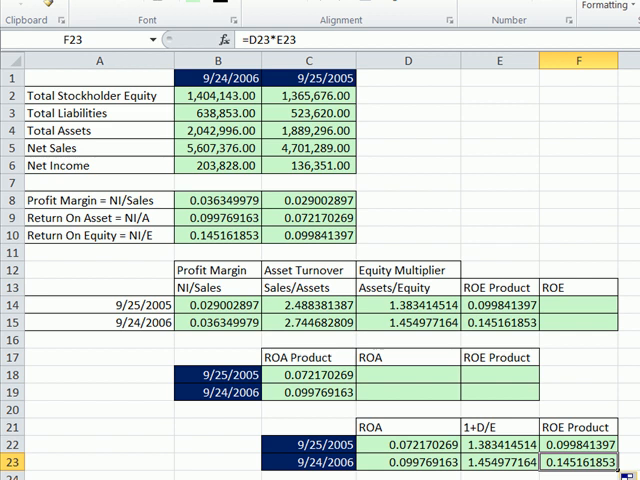